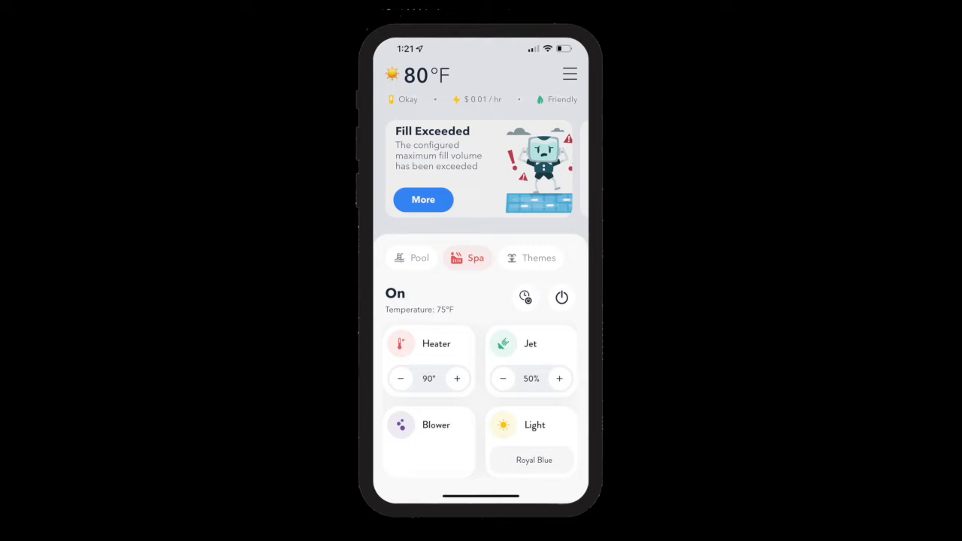
Open the app's main menu from the home screen
{"action": "left_click", "coordinate": [570, 74]}
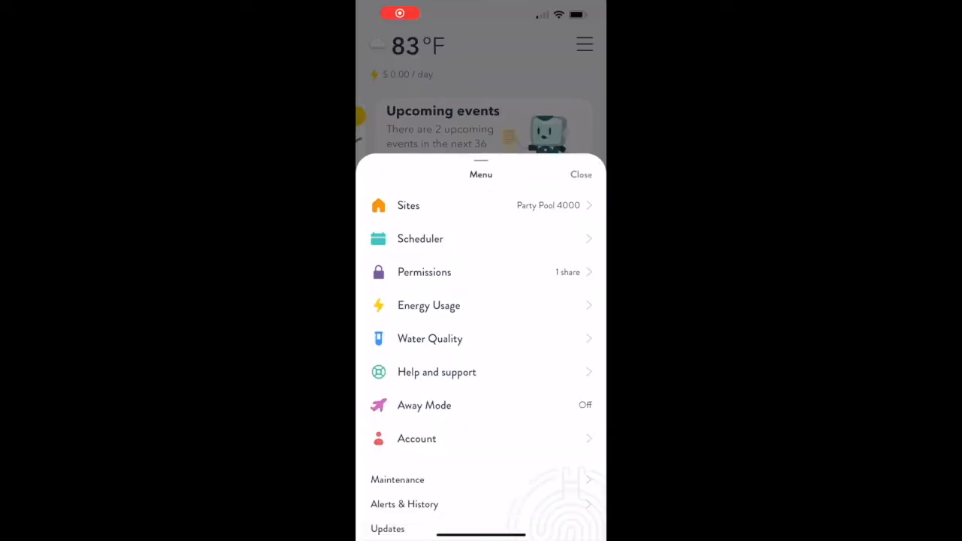
Open Party Pool 4000's Devices list and add a new Fill Switch device
{"action": "left_click", "coordinate": [397, 480]}
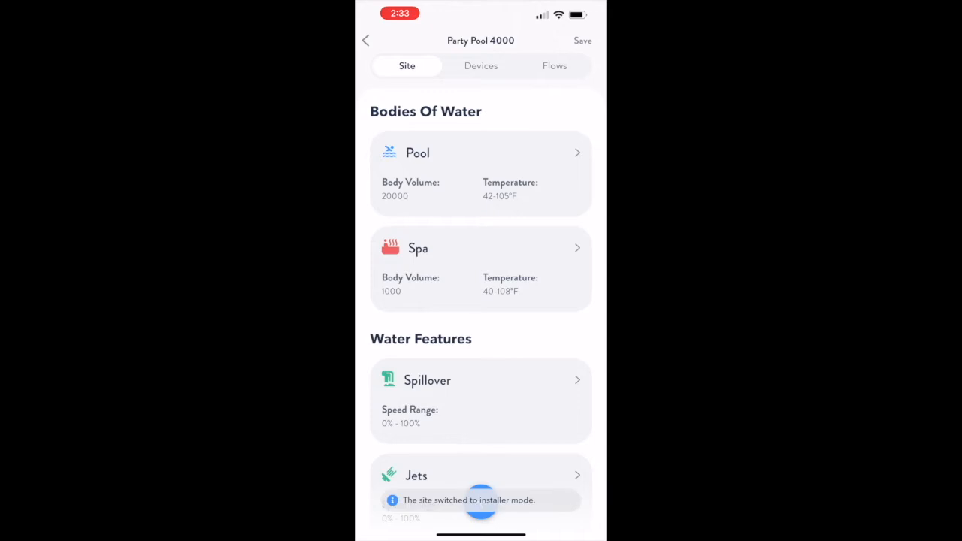
{"action": "left_click", "coordinate": [480, 65]}
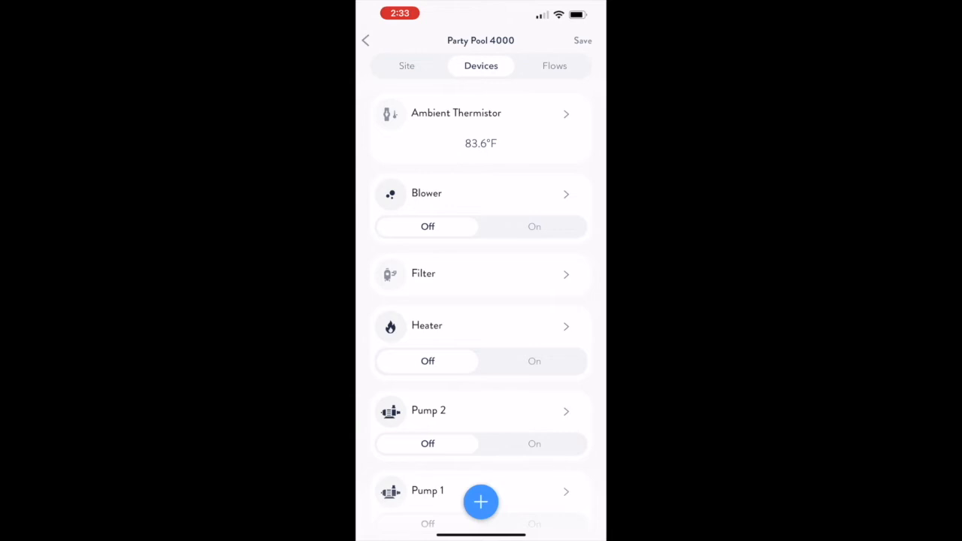
{"action": "left_click", "coordinate": [481, 502]}
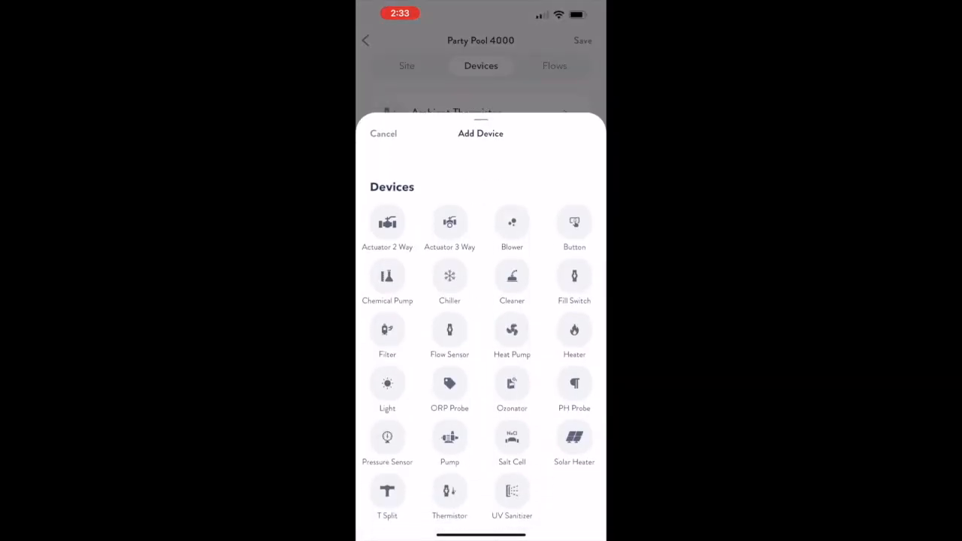
{"action": "left_click", "coordinate": [574, 276]}
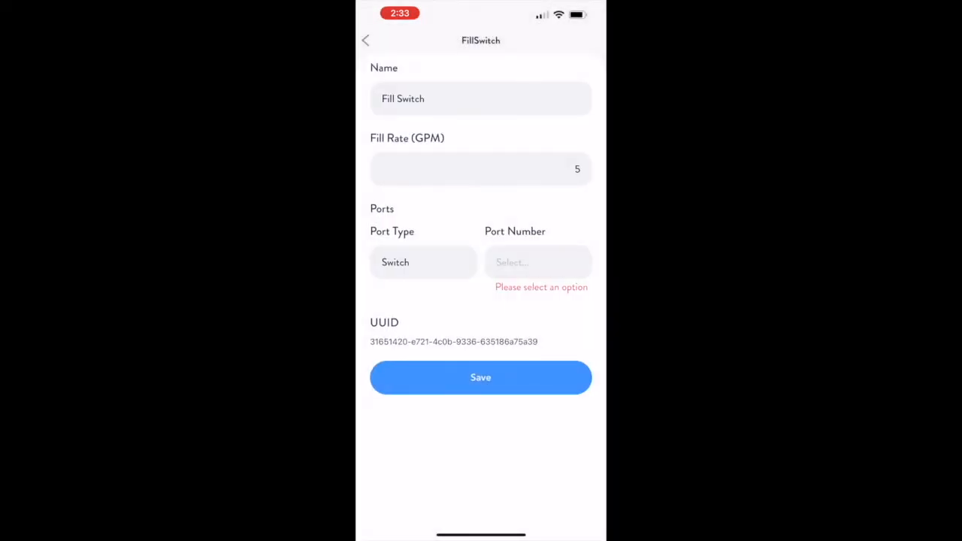
Assign the fill switch to Port 5, save it, and find it in the device list
{"action": "left_click", "coordinate": [538, 263]}
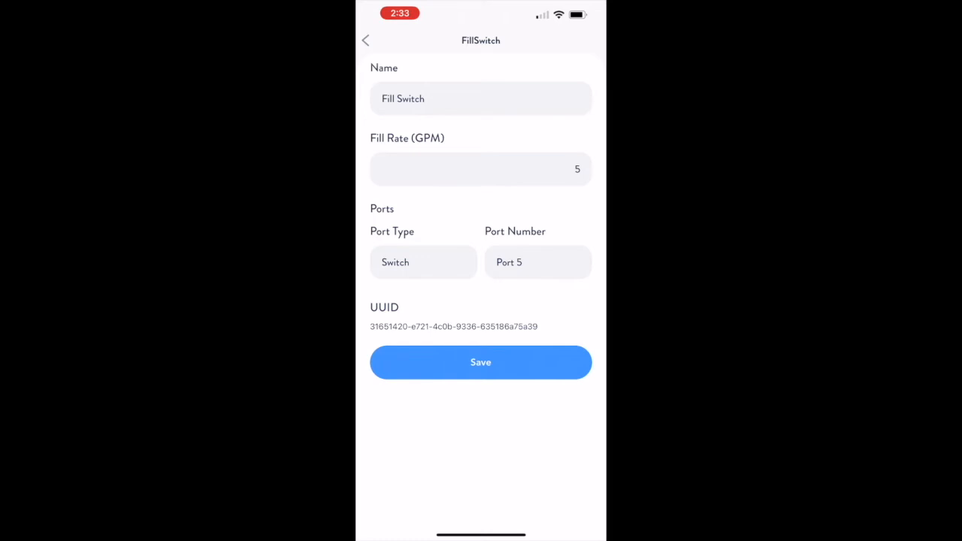
{"action": "left_click", "coordinate": [365, 40]}
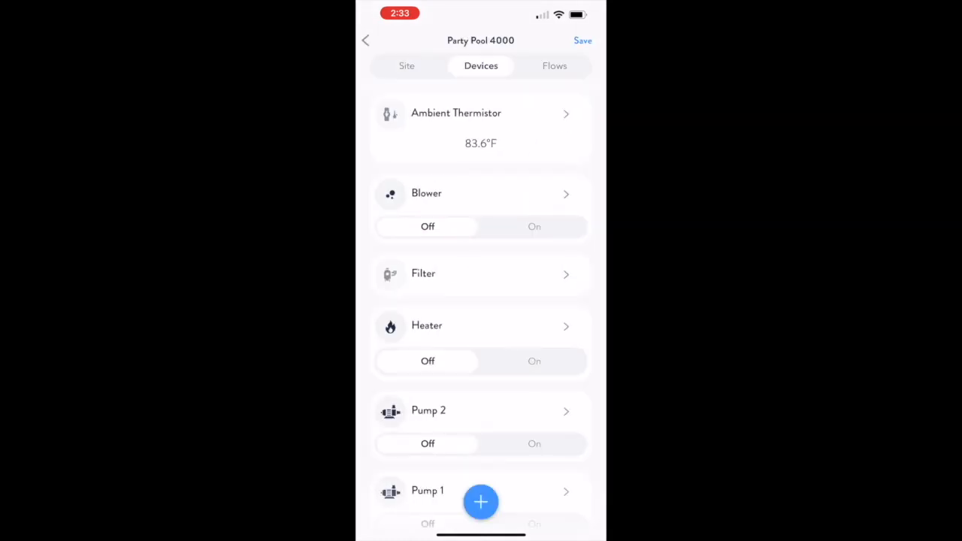
{"action": "scroll", "scroll_direction": "down", "scroll_amount": 3}
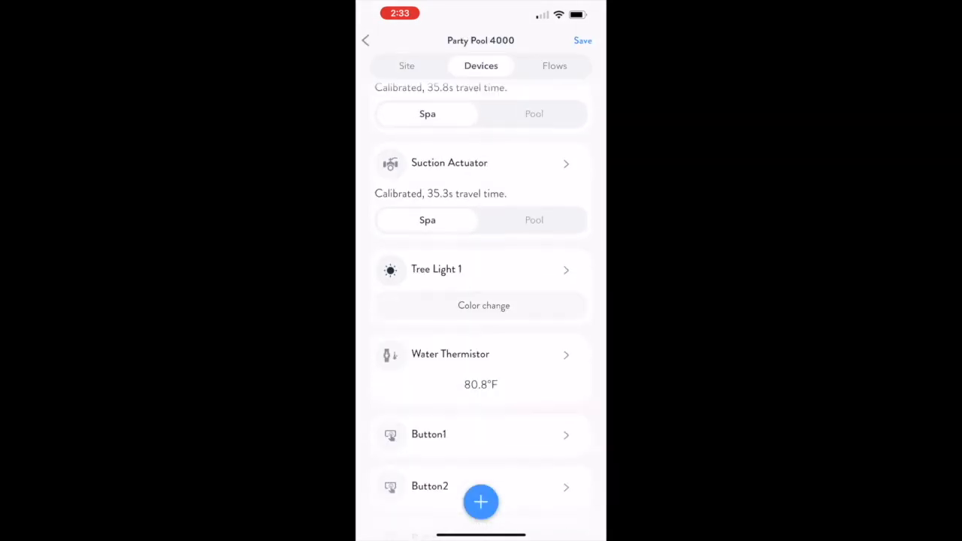
{"action": "scroll", "scroll_direction": "down", "scroll_amount": 3}
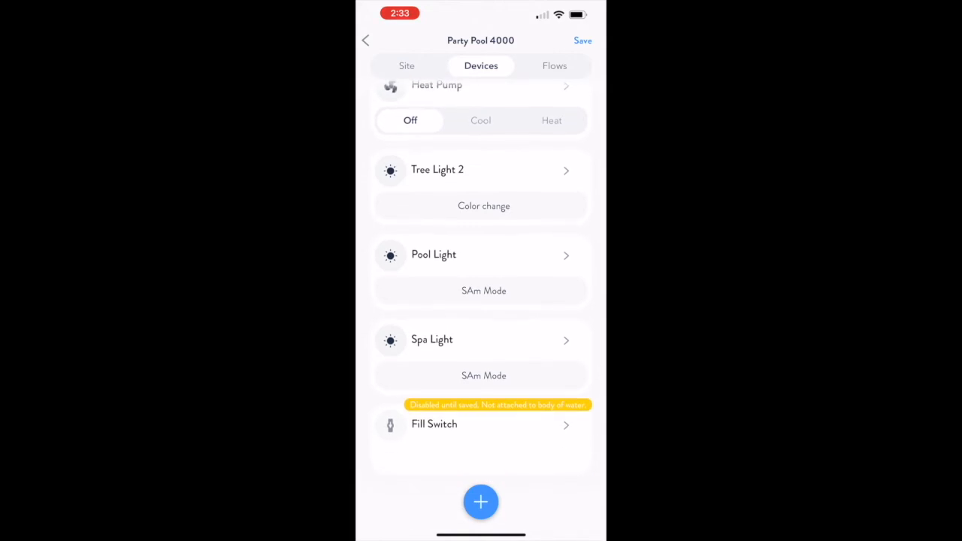
Set the Pool's refill switch to Fill Switch with a 100-gallon daily maximum
{"action": "left_click", "coordinate": [407, 65]}
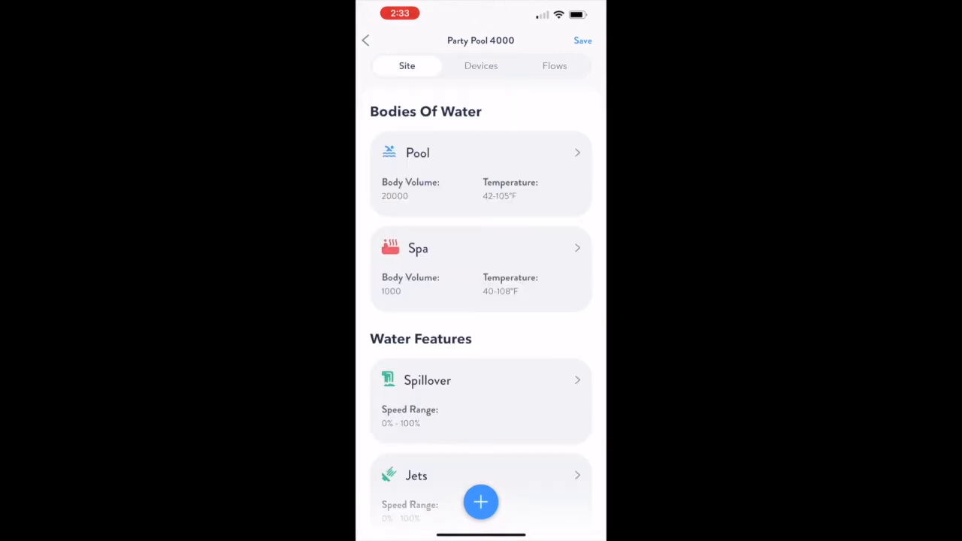
{"action": "left_click", "coordinate": [480, 173]}
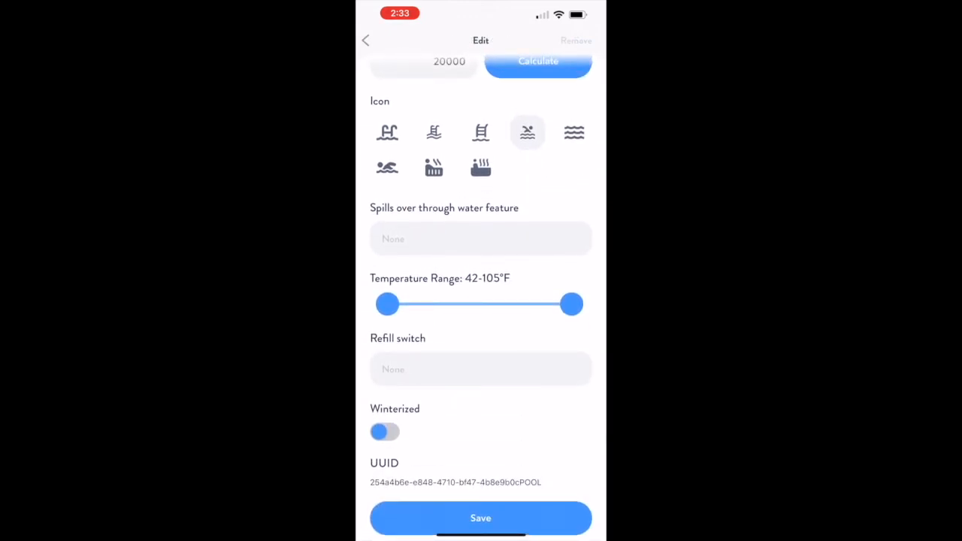
{"action": "left_click", "coordinate": [480, 369]}
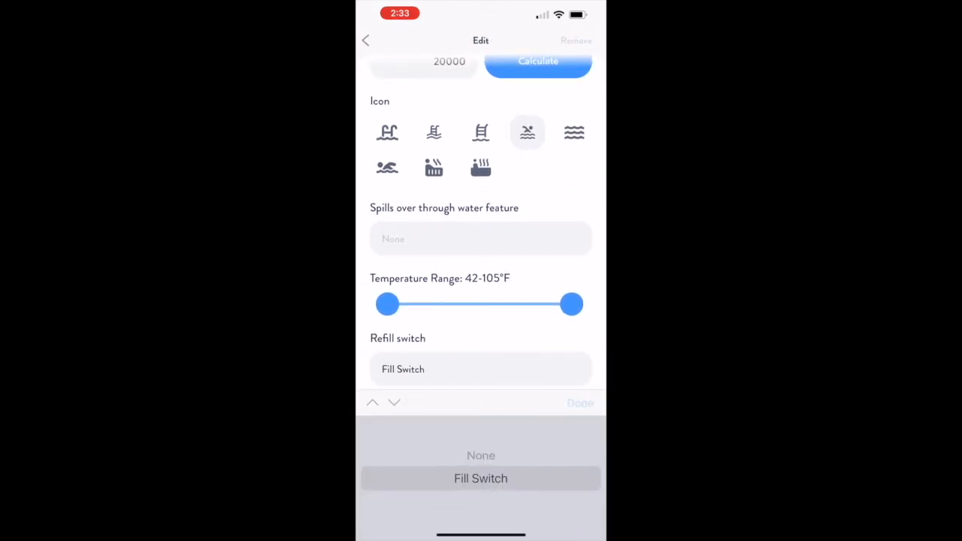
{"action": "left_click", "coordinate": [580, 403]}
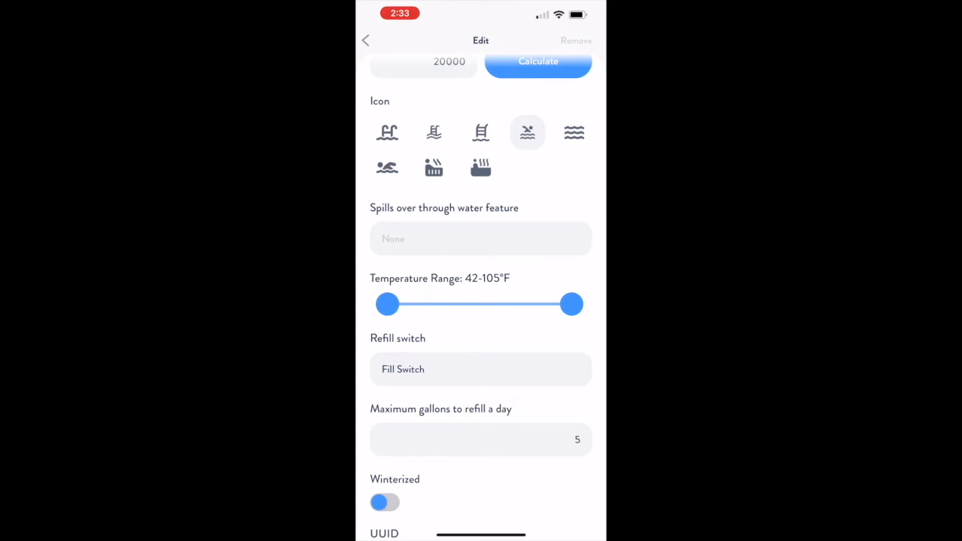
{"action": "left_click", "coordinate": [480, 440]}
{"action": "type", "text": "100"}
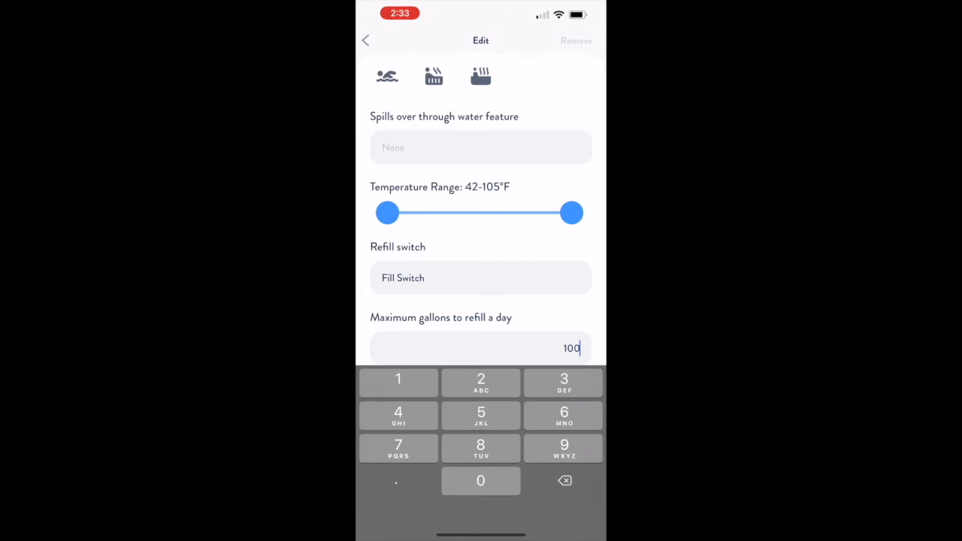
{"action": "scroll", "scroll_direction": "up", "scroll_amount": 3}
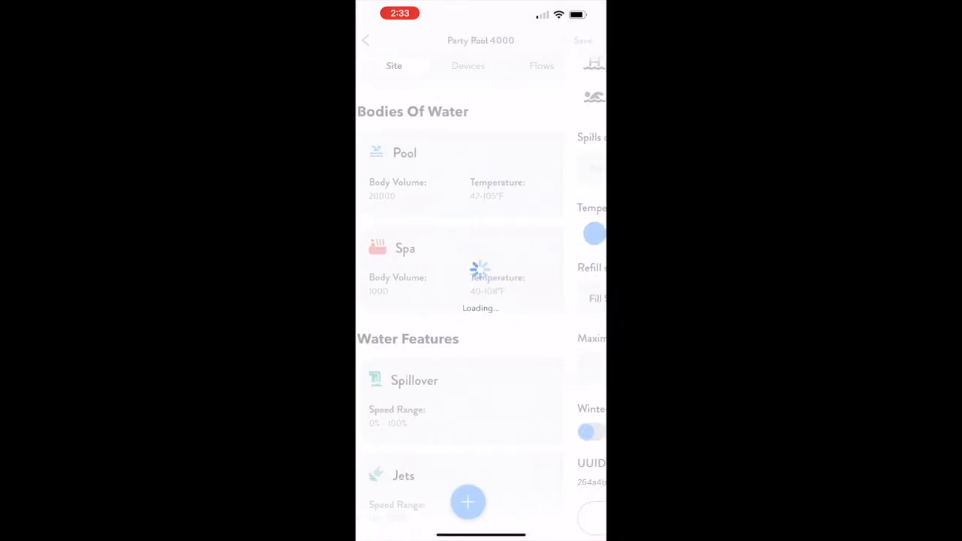
Save the Party Pool 4000 configuration, confirm the alert, and go back home
{"action": "left_click", "coordinate": [582, 40]}
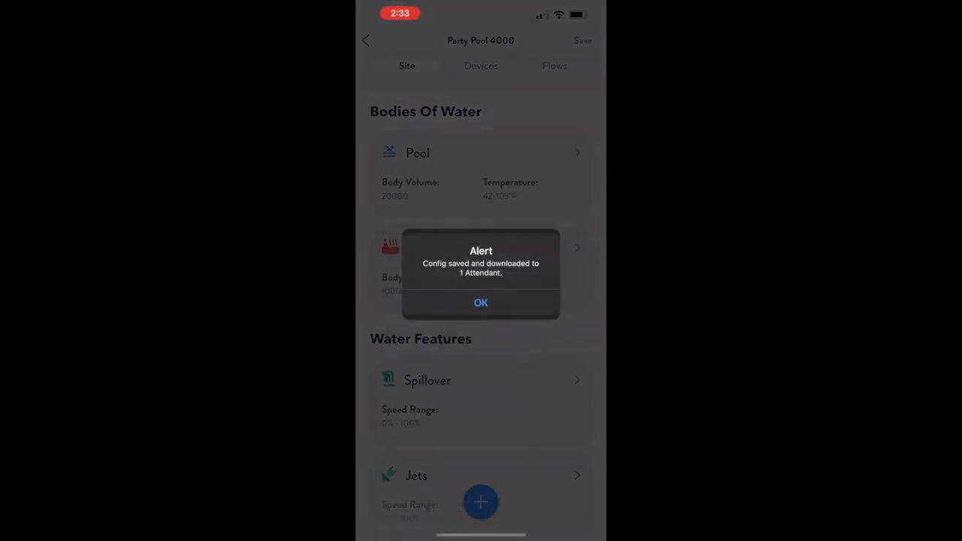
{"action": "left_click", "coordinate": [481, 303]}
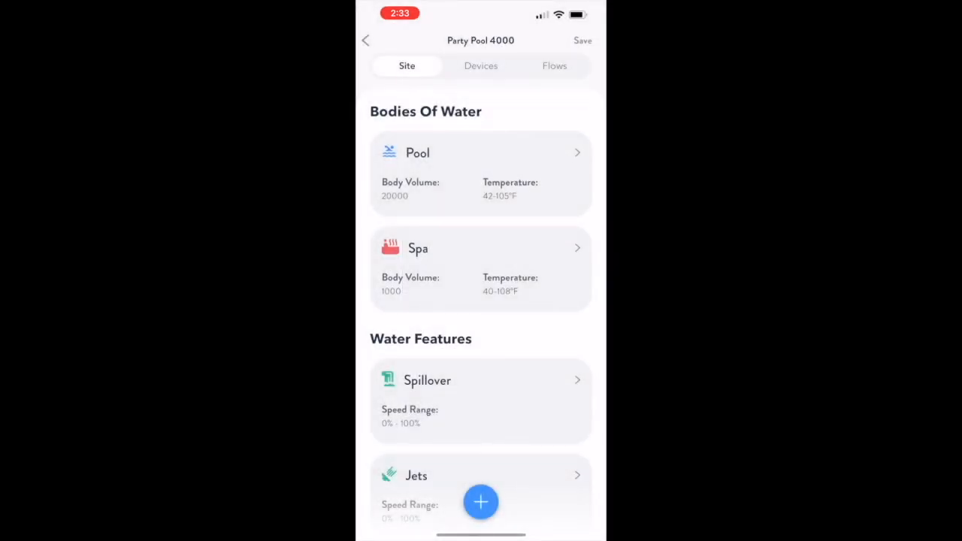
{"action": "left_click", "coordinate": [481, 502]}
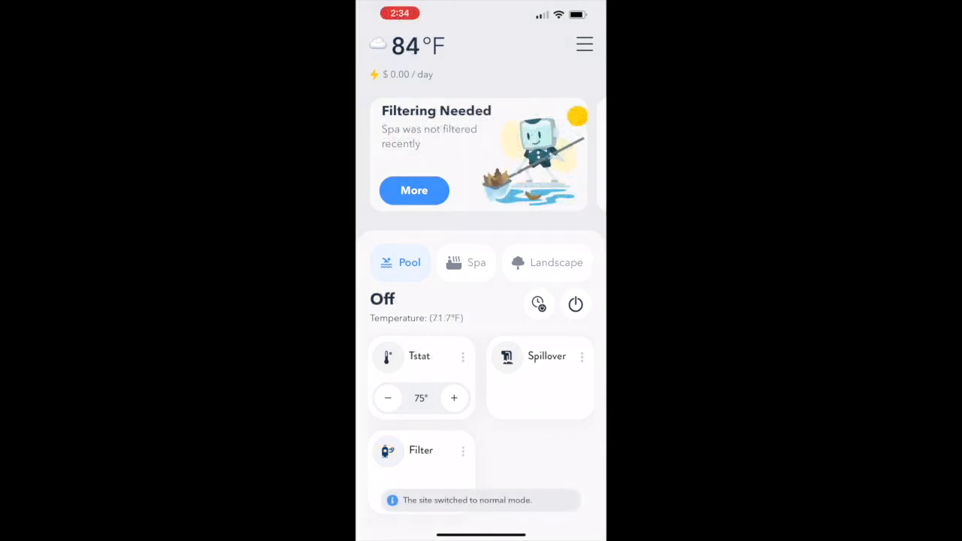
{"action": "left_click", "coordinate": [584, 43]}
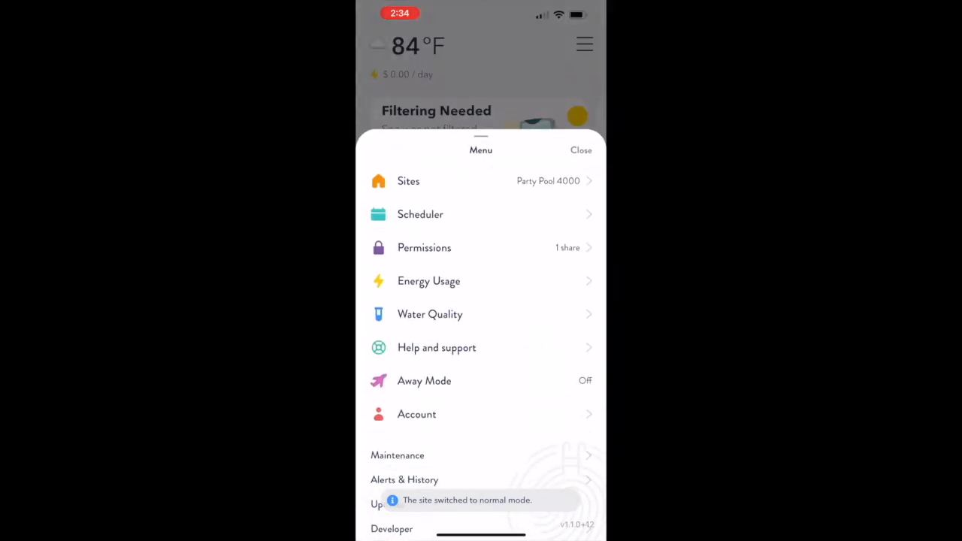
{"action": "left_click", "coordinate": [429, 314]}
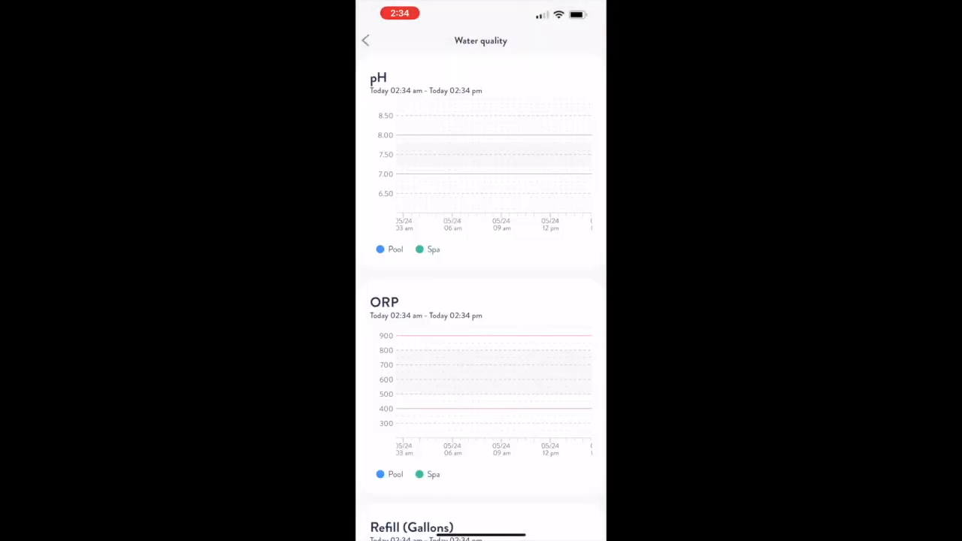
{"action": "scroll", "scroll_direction": "down", "scroll_amount": 3}
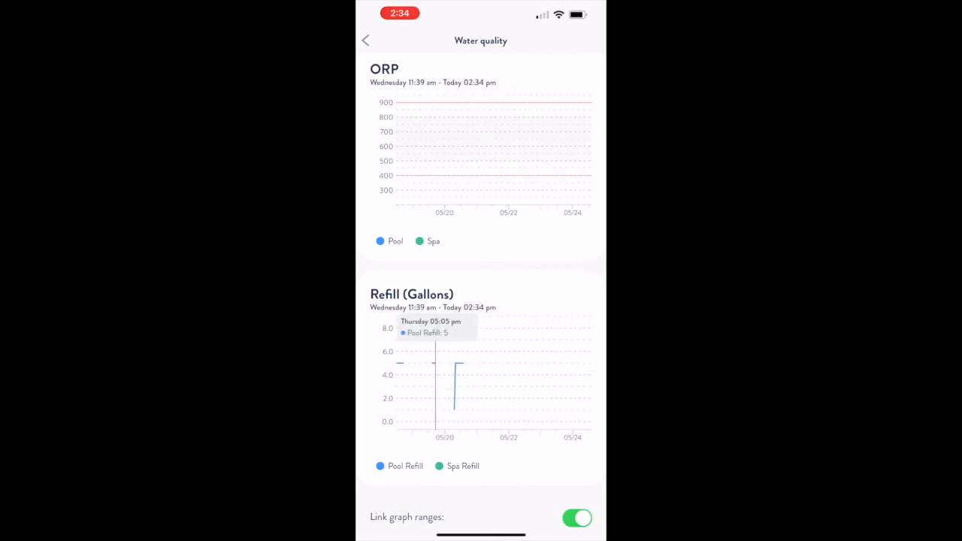
{"action": "left_click", "coordinate": [366, 40]}
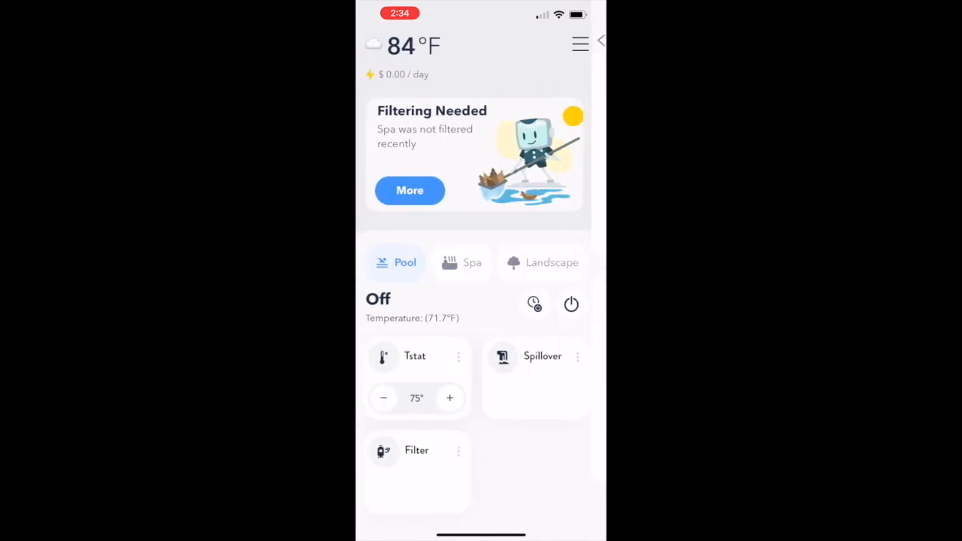